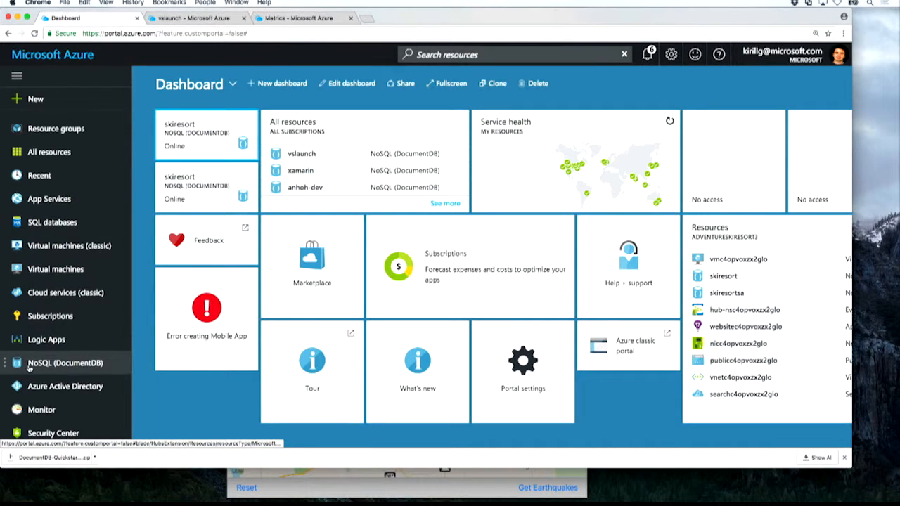
{"action": "mouse_move", "coordinate": [64, 362]}
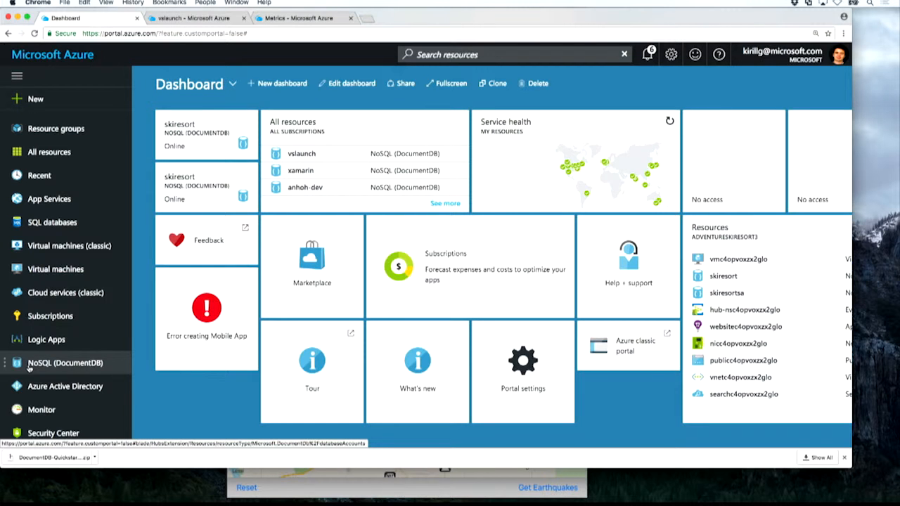
Open the NoSQL (DocumentDB) accounts list and start a new account.
{"action": "left_click", "coordinate": [64, 362]}
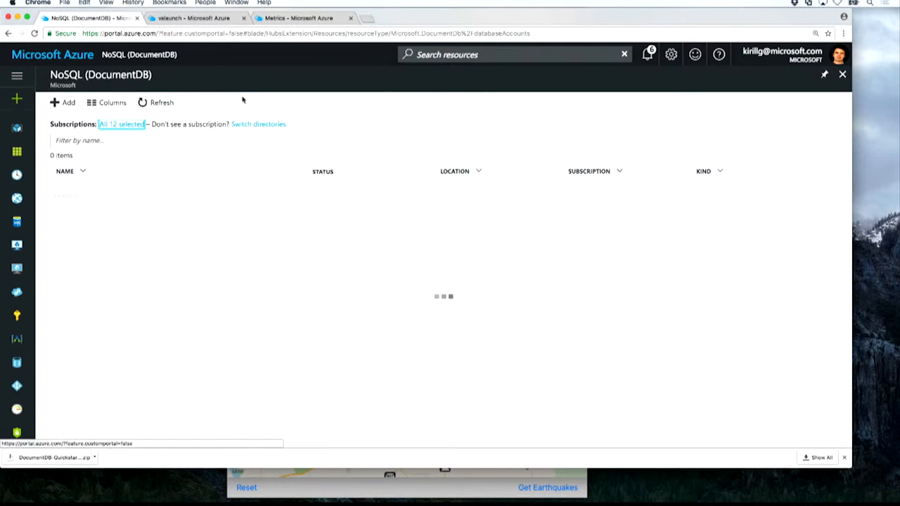
{"action": "left_click", "coordinate": [121, 123]}
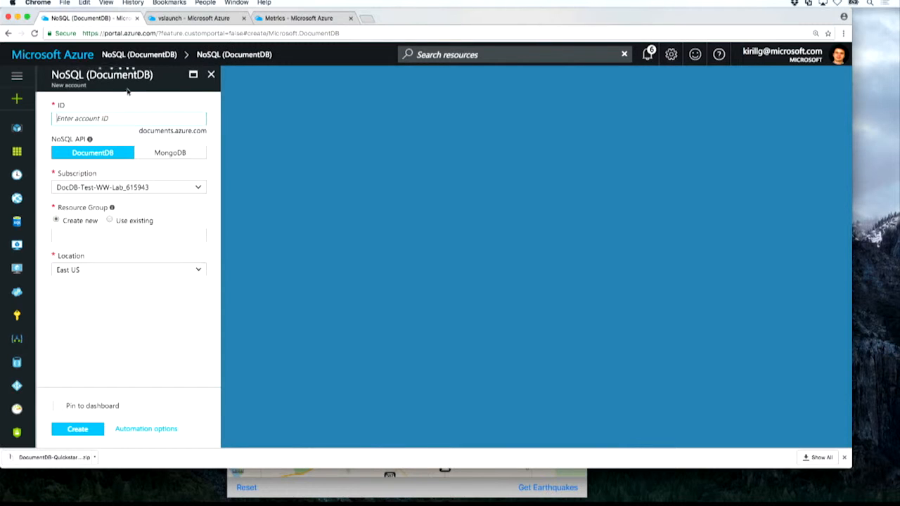
Begin entering the new account ID vslaunch in the creation form.
{"action": "left_click", "coordinate": [130, 118]}
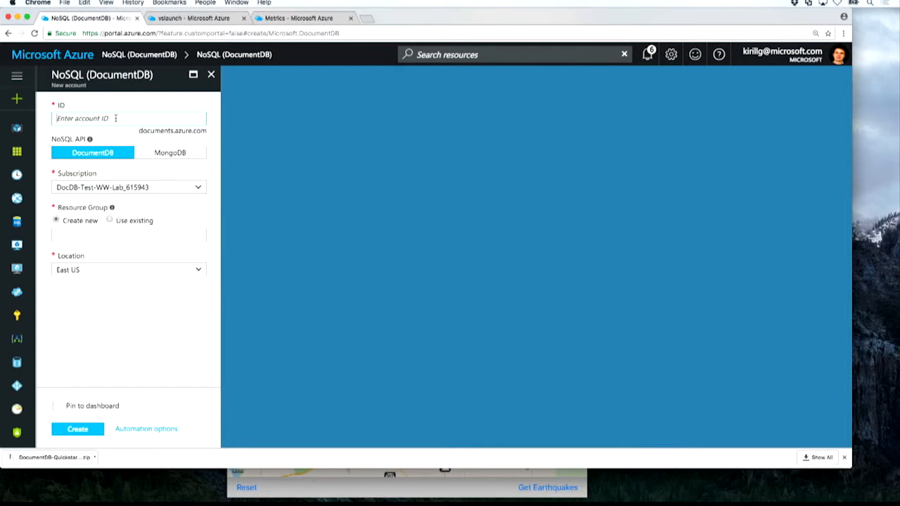
{"action": "mouse_move", "coordinate": [122, 177]}
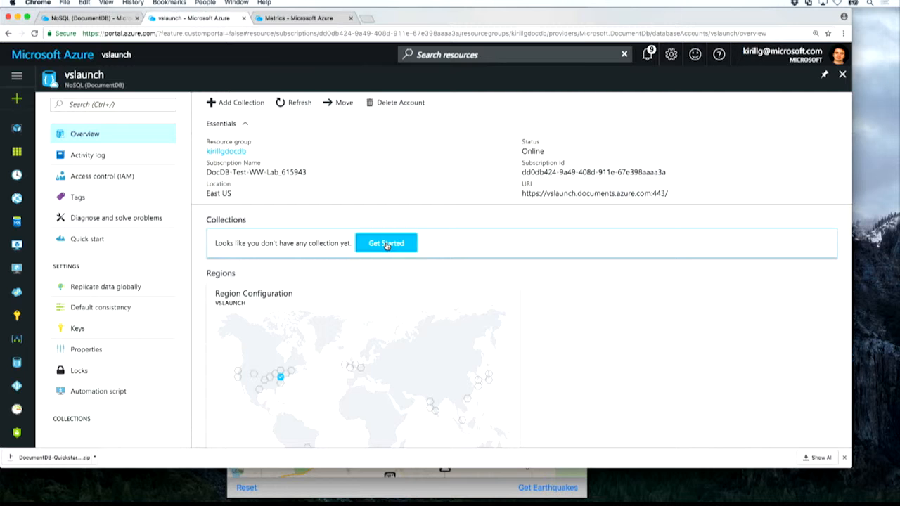
From the quick start, choose Xamarin and create the Items collection.
{"action": "left_click", "coordinate": [386, 242]}
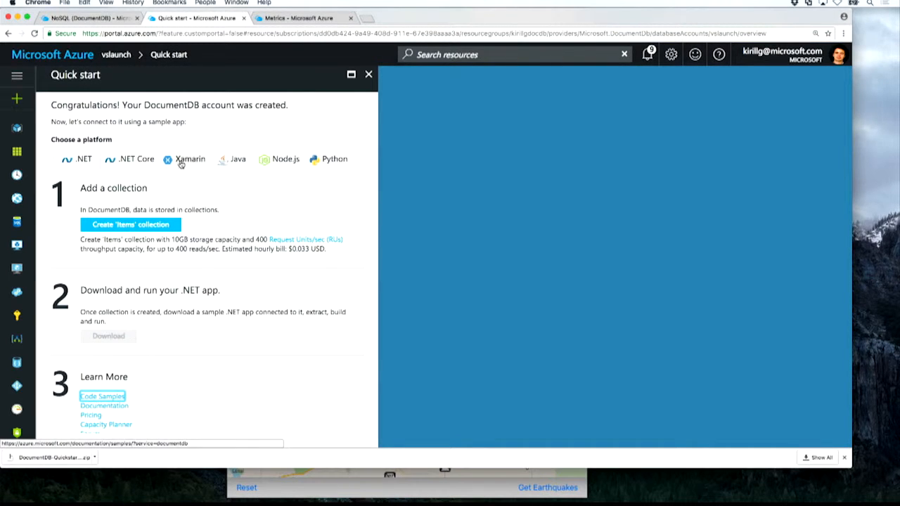
{"action": "left_click", "coordinate": [188, 159]}
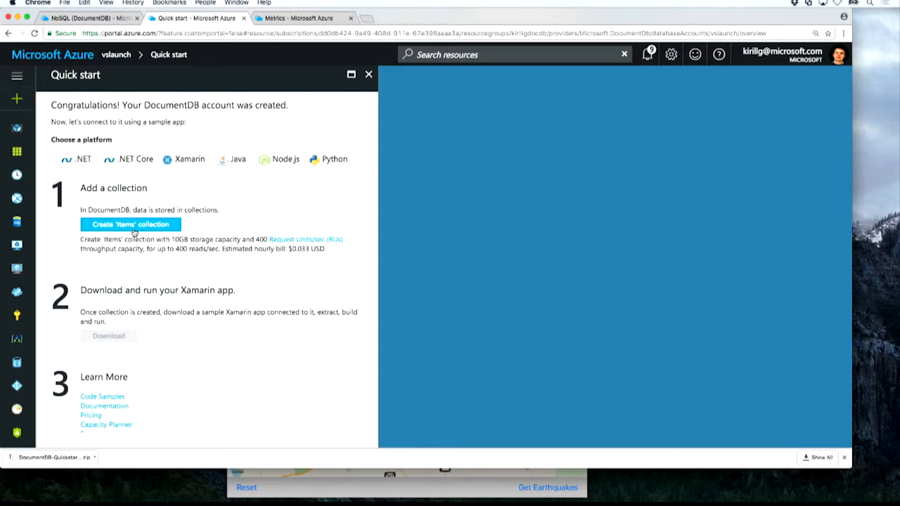
{"action": "left_click", "coordinate": [130, 225]}
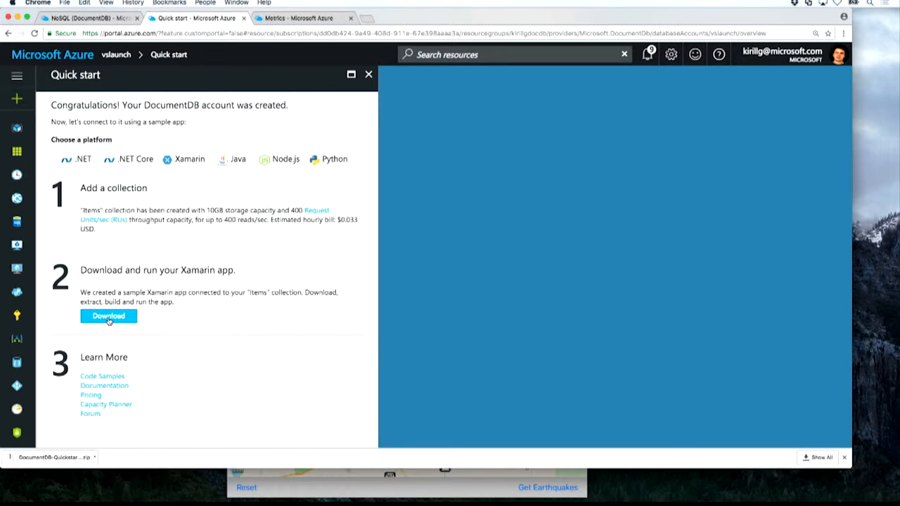
Download the sample Xamarin app and open it in Visual Studio.
{"action": "left_click", "coordinate": [108, 315]}
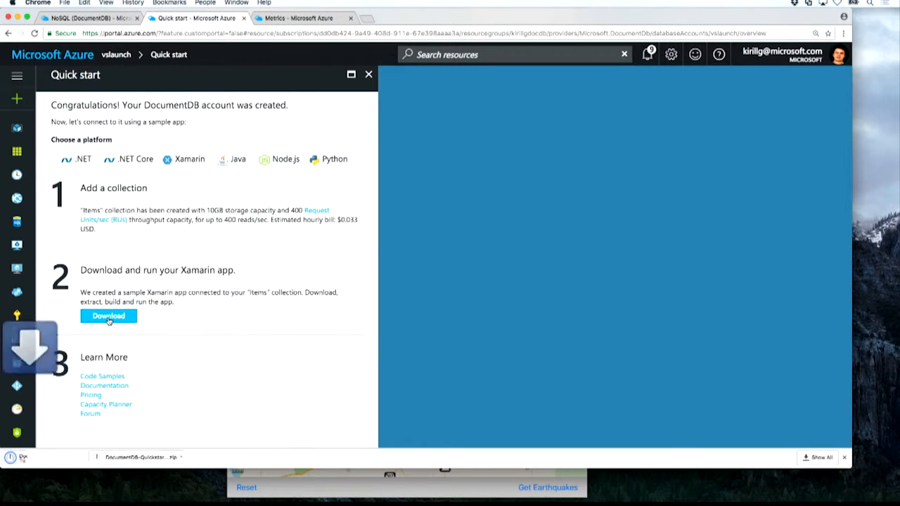
{"action": "left_click", "coordinate": [109, 315]}
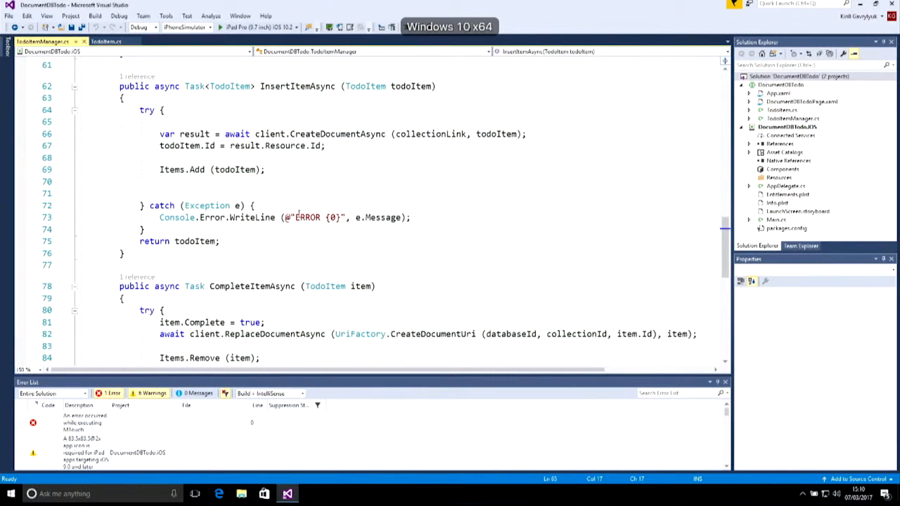
{"action": "mouse_move", "coordinate": [512, 153]}
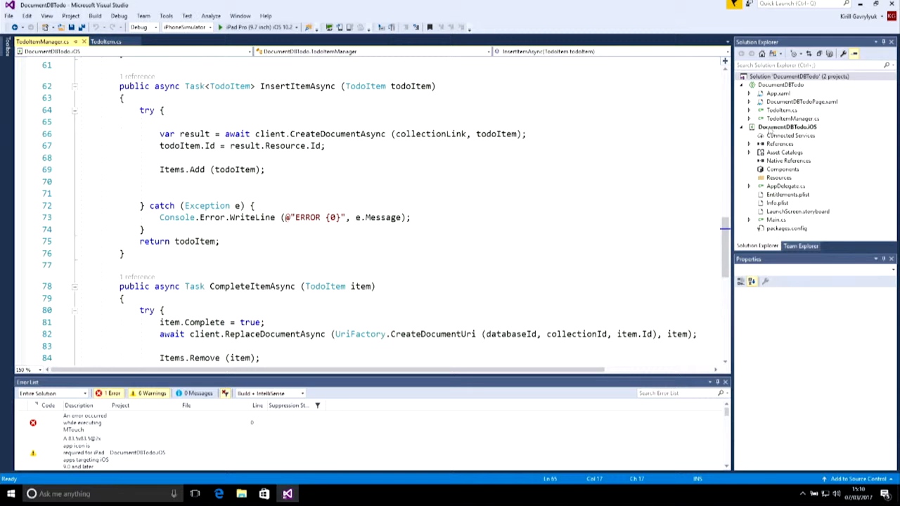
{"action": "mouse_move", "coordinate": [556, 163]}
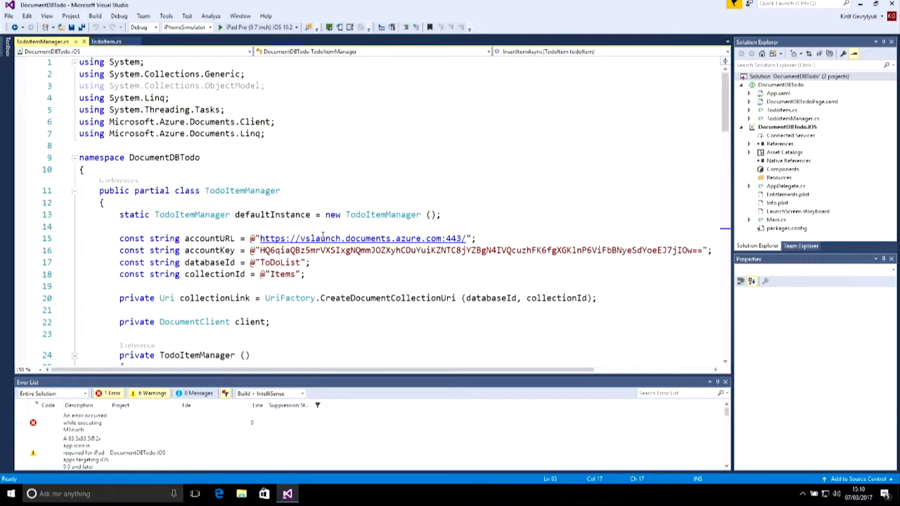
{"action": "mouse_move", "coordinate": [307, 274]}
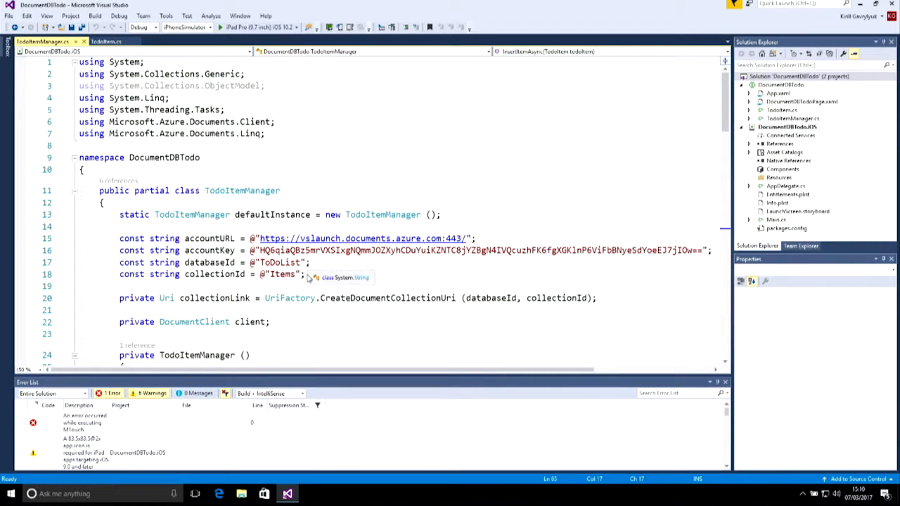
{"action": "mouse_move", "coordinate": [399, 290]}
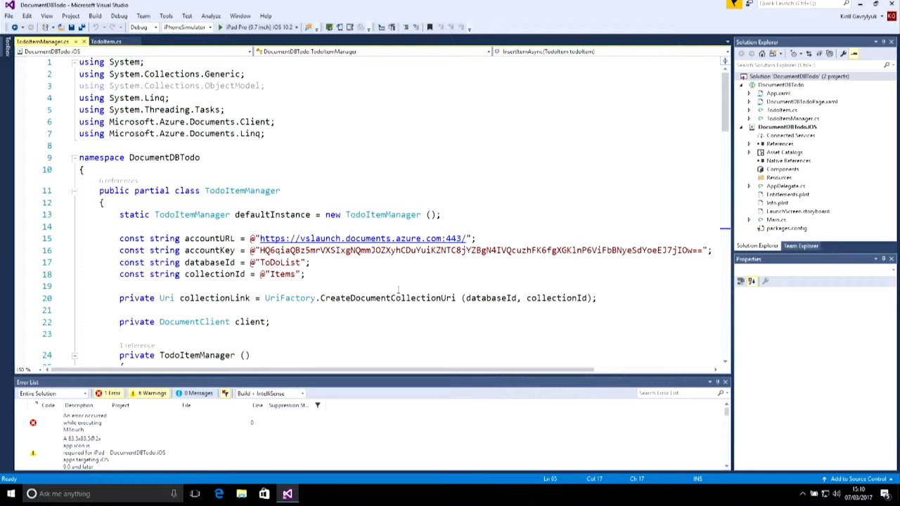
{"action": "mouse_move", "coordinate": [492, 177]}
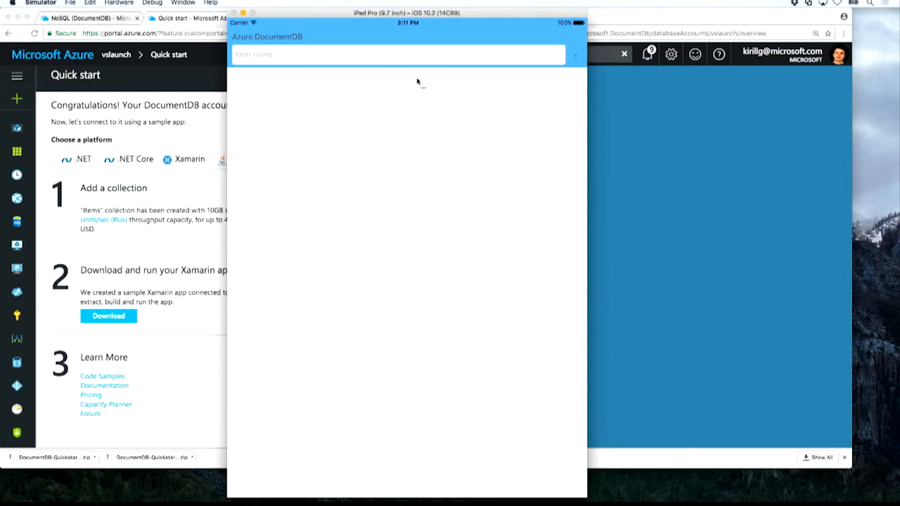
Add the to-do item 'Eat food' in the running sample app.
{"action": "left_click", "coordinate": [397, 54]}
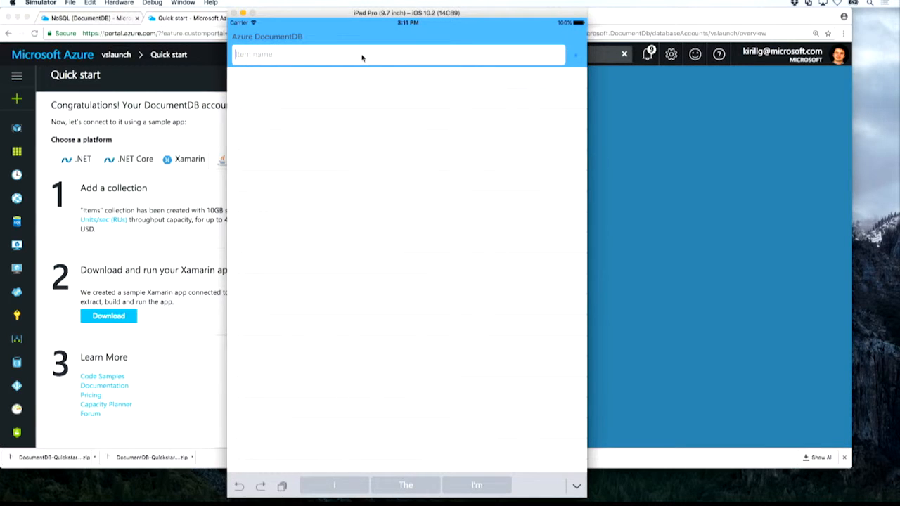
{"action": "type", "text": "Eat"}
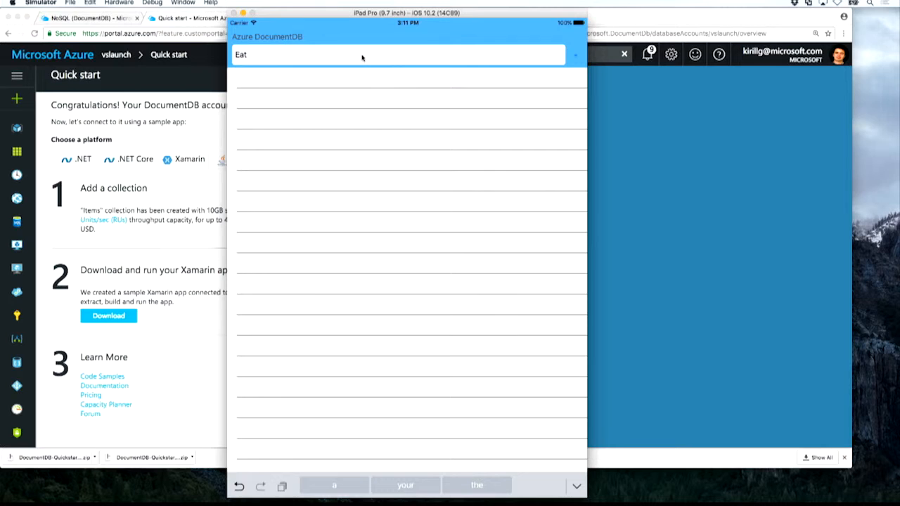
{"action": "type", "text": "food"}
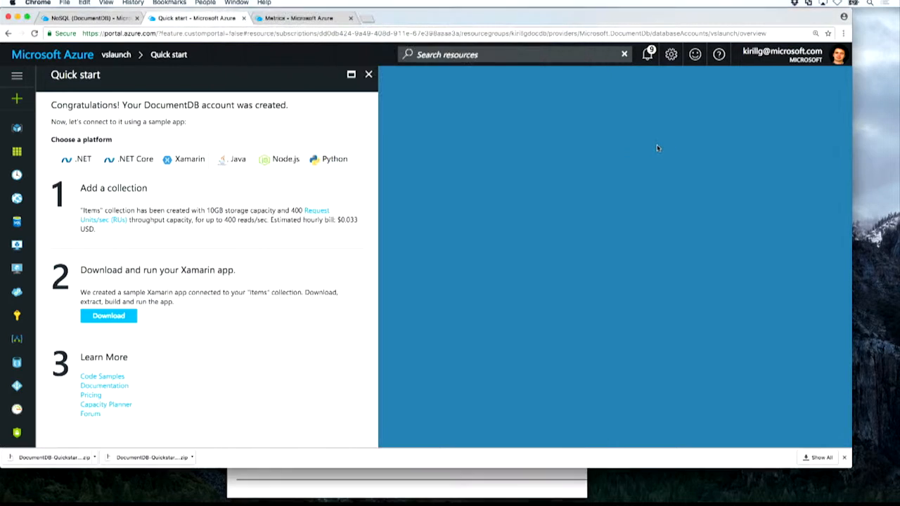
Browse the Items collection in Document Explorer and view the 'Eat food' document.
{"action": "left_click", "coordinate": [369, 75]}
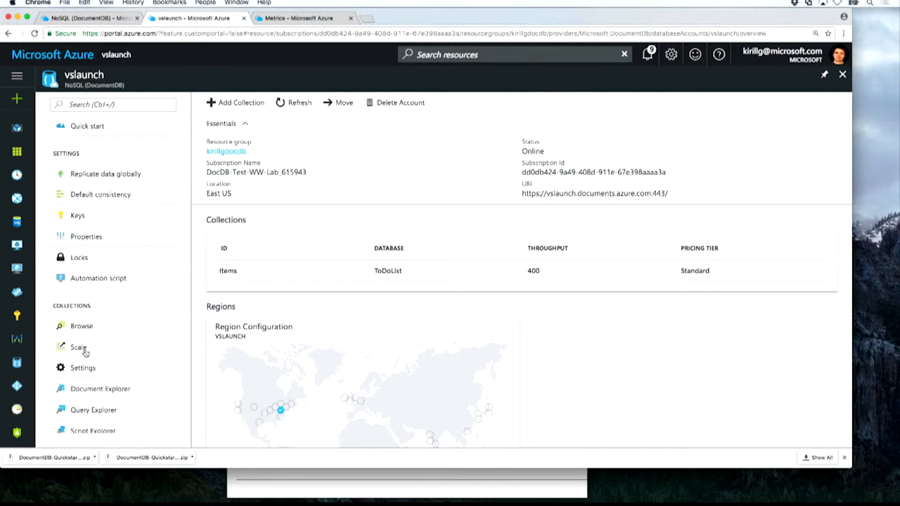
{"action": "left_click", "coordinate": [100, 388]}
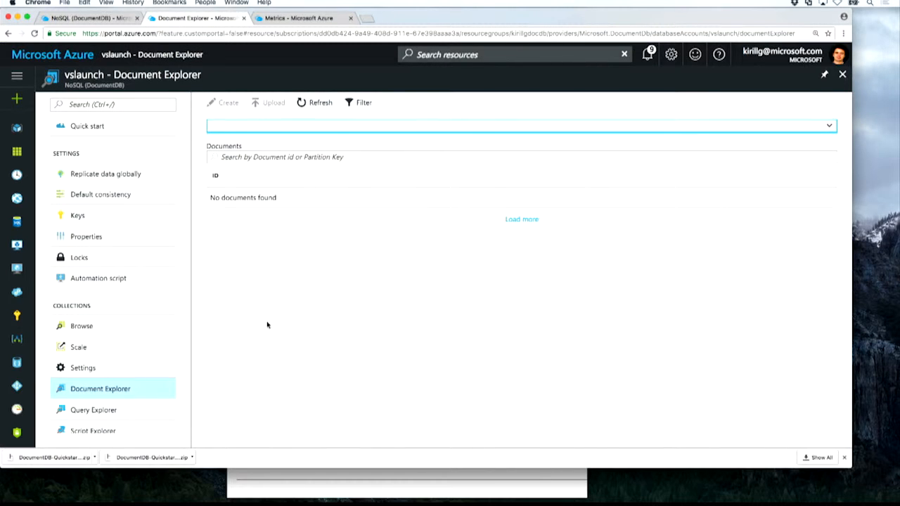
{"action": "left_click", "coordinate": [521, 125]}
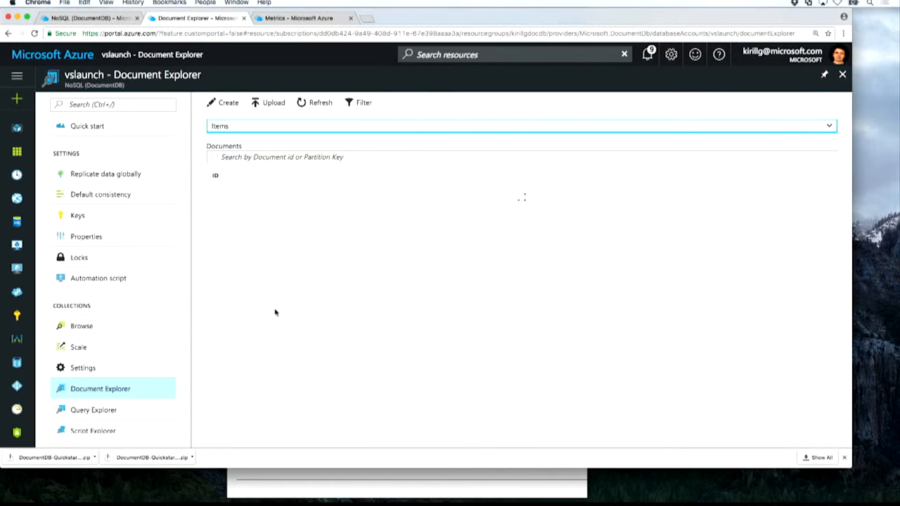
{"action": "left_click", "coordinate": [250, 197]}
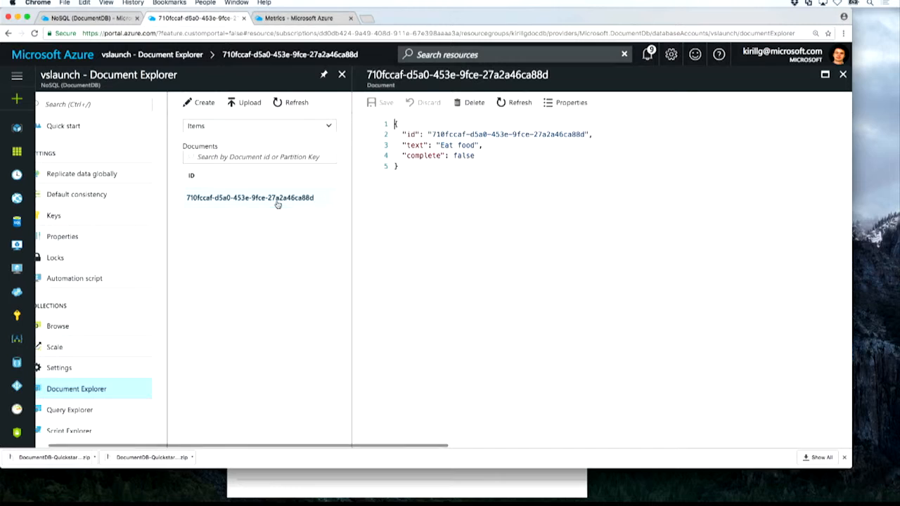
{"action": "left_click", "coordinate": [250, 197]}
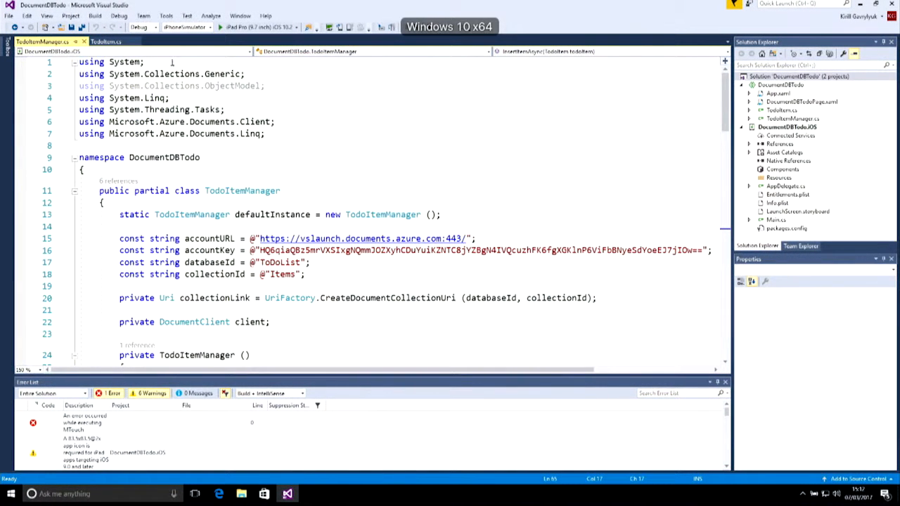
Add a Priority property to TodoItem mapped to the JSON name 'priority'.
{"action": "left_click", "coordinate": [106, 43]}
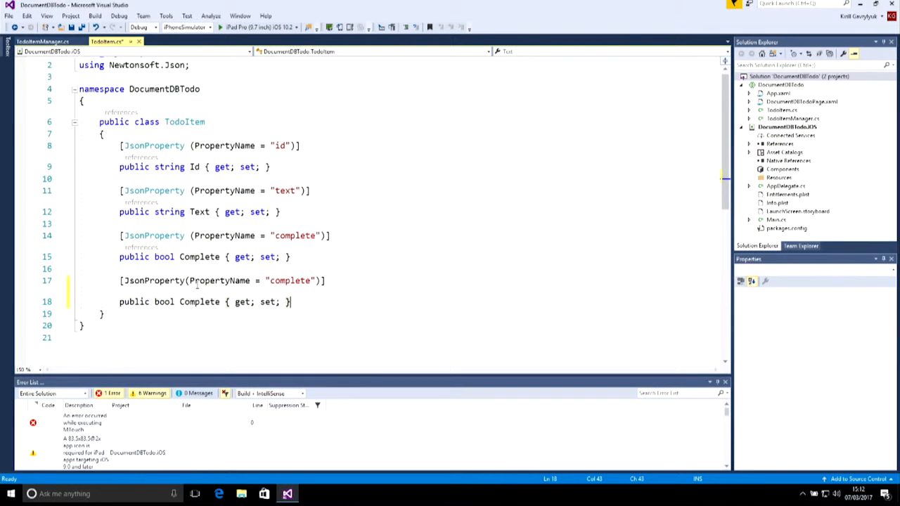
{"action": "double_click", "coordinate": [289, 281]}
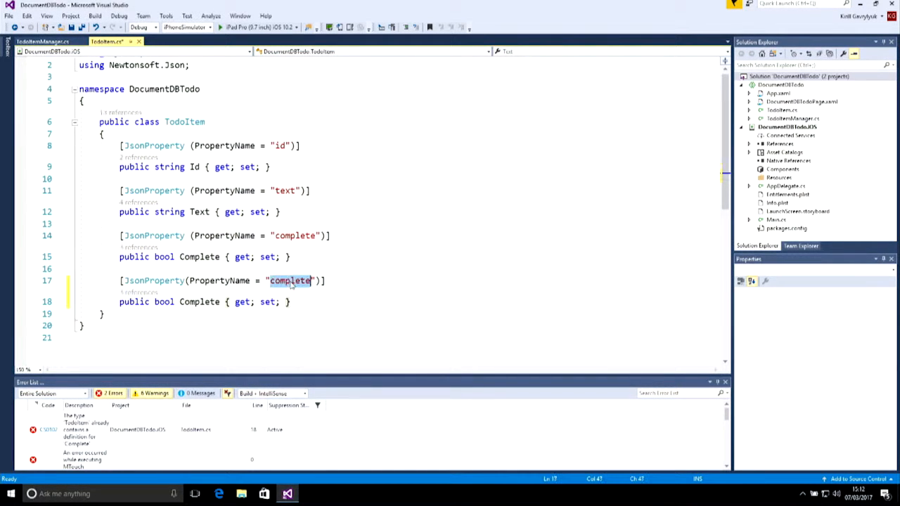
{"action": "type", "text": "priority"}
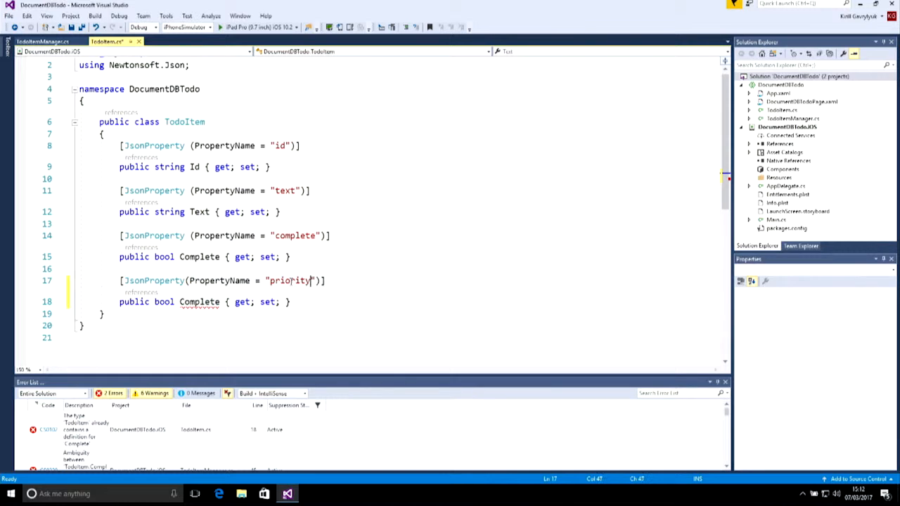
{"action": "double_click", "coordinate": [200, 301]}
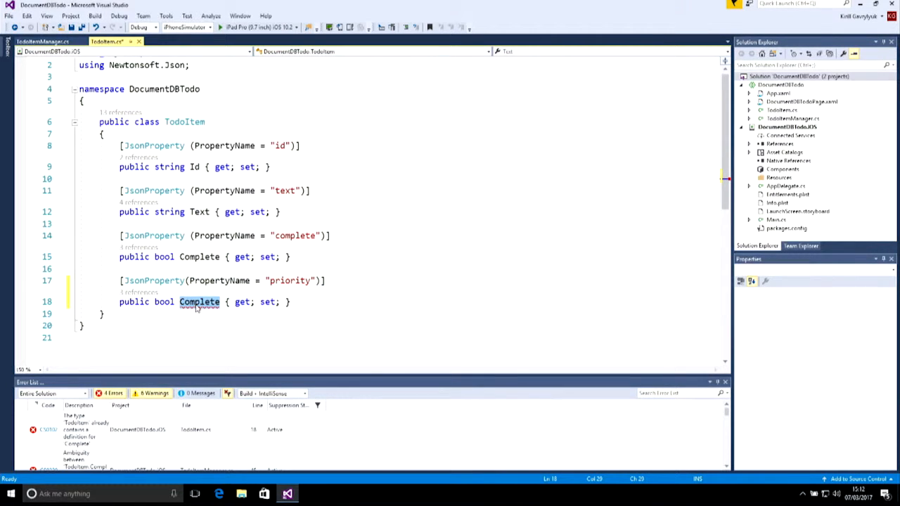
{"action": "type", "text": "Priority"}
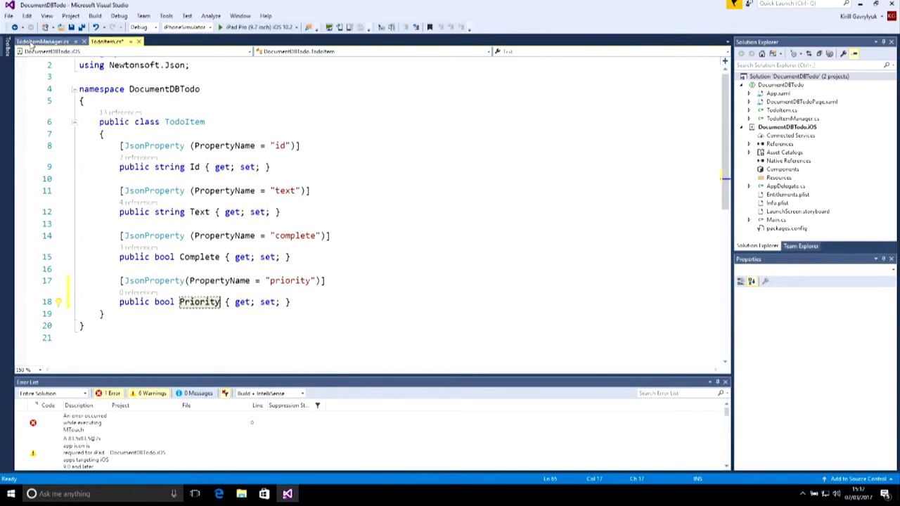
Add todoItem.Priority = 1; inside InsertItemAsync in TodoItemManager.
{"action": "left_click", "coordinate": [42, 42]}
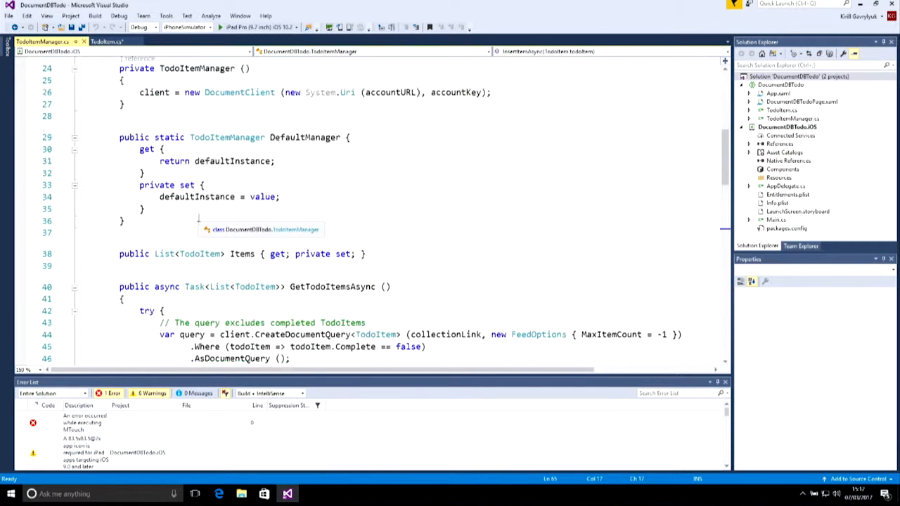
{"action": "scroll", "scroll_direction": "down", "scroll_amount": 3}
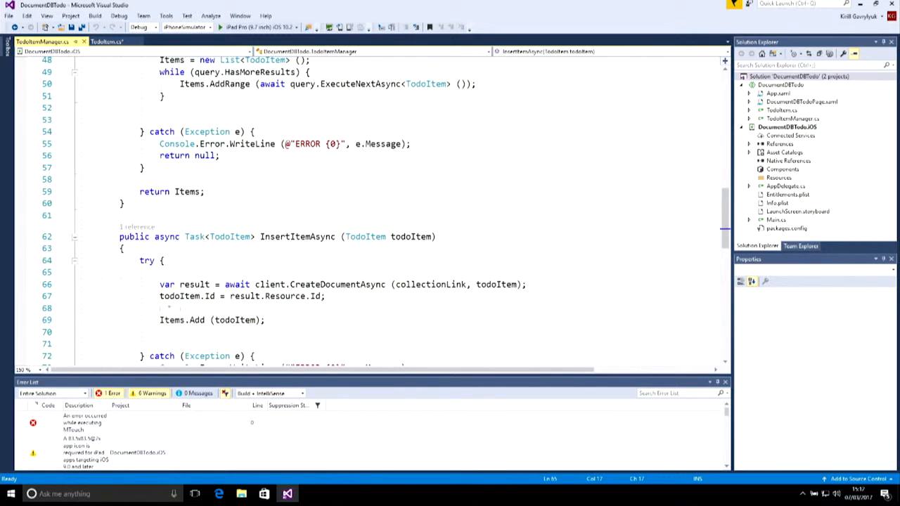
{"action": "type", "text": "todo"}
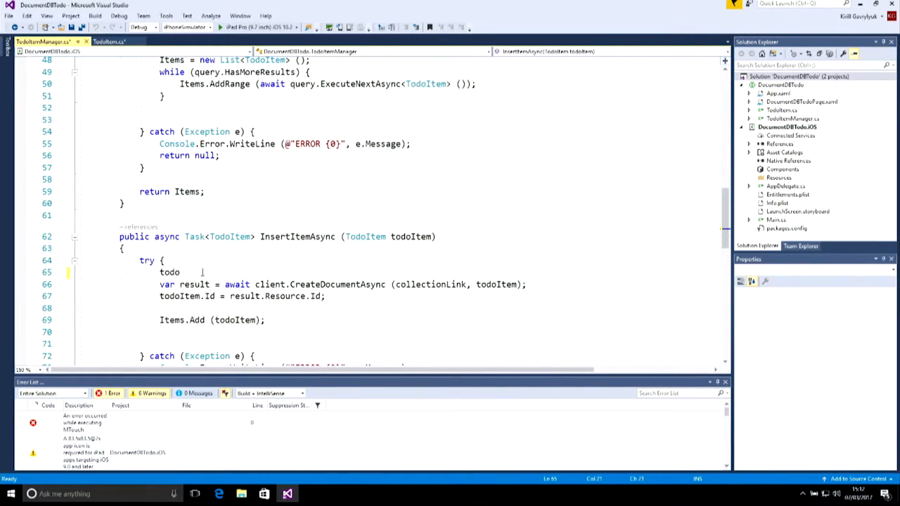
{"action": "type", "text": "Item"}
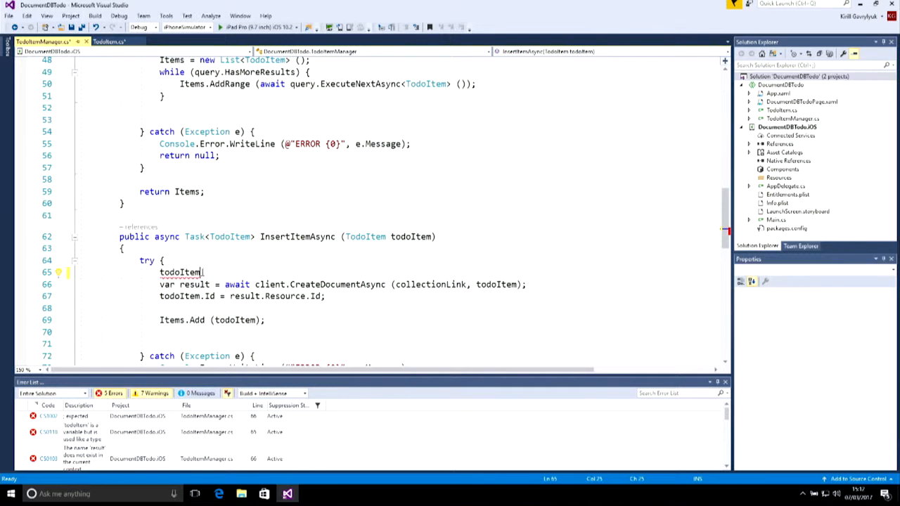
{"action": "type", "text": ".P"}
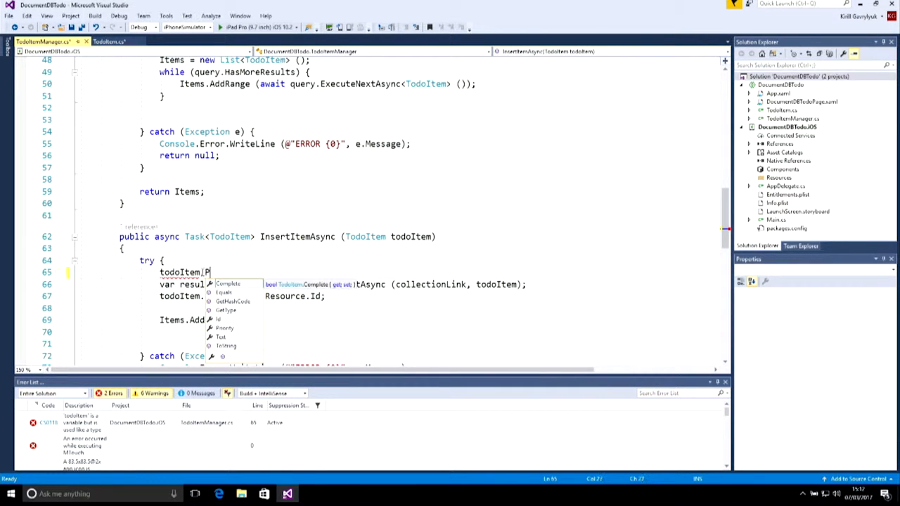
{"action": "type", "text": "riority ="}
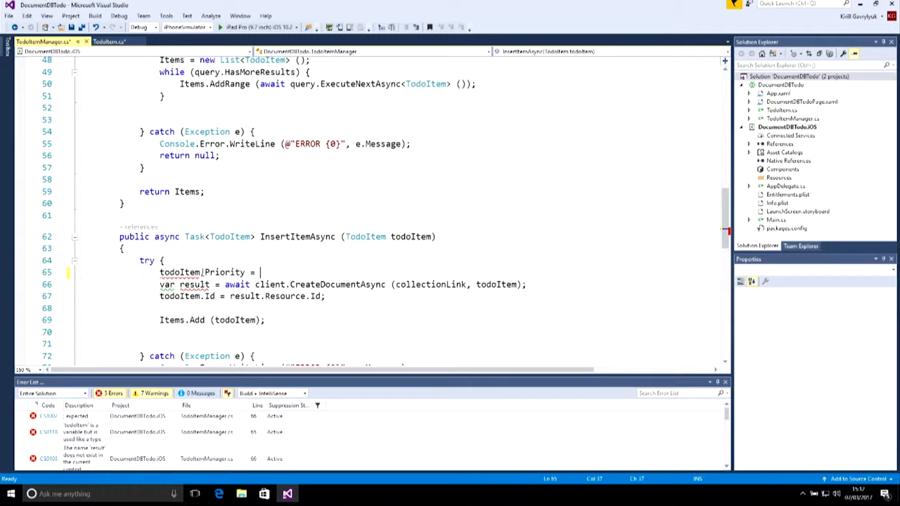
{"action": "type", "text": "1;"}
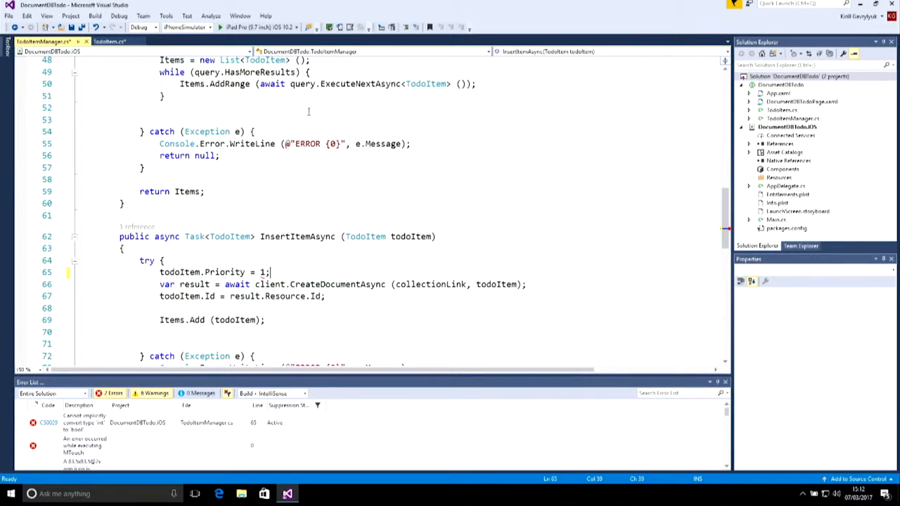
{"action": "mouse_move", "coordinate": [260, 27]}
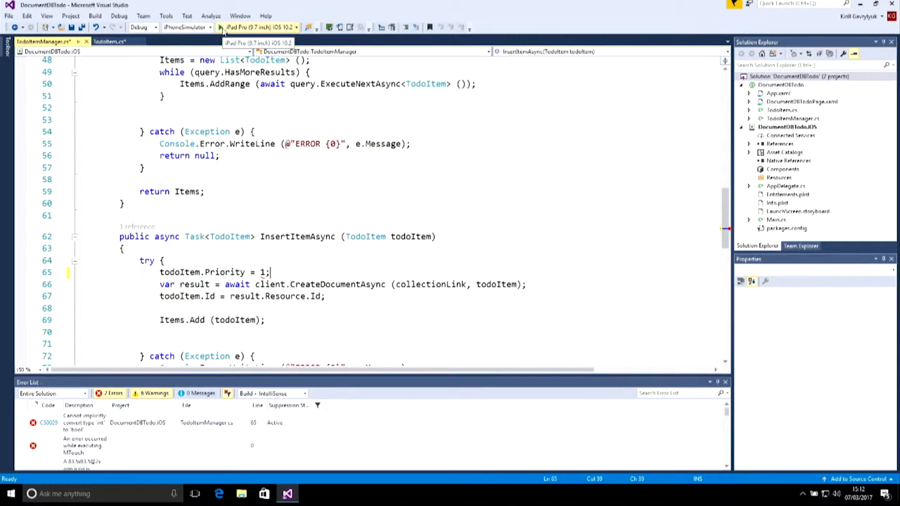
Attempt a build, decline the old build, and change Priority from bool to int?
{"action": "left_click", "coordinate": [240, 27]}
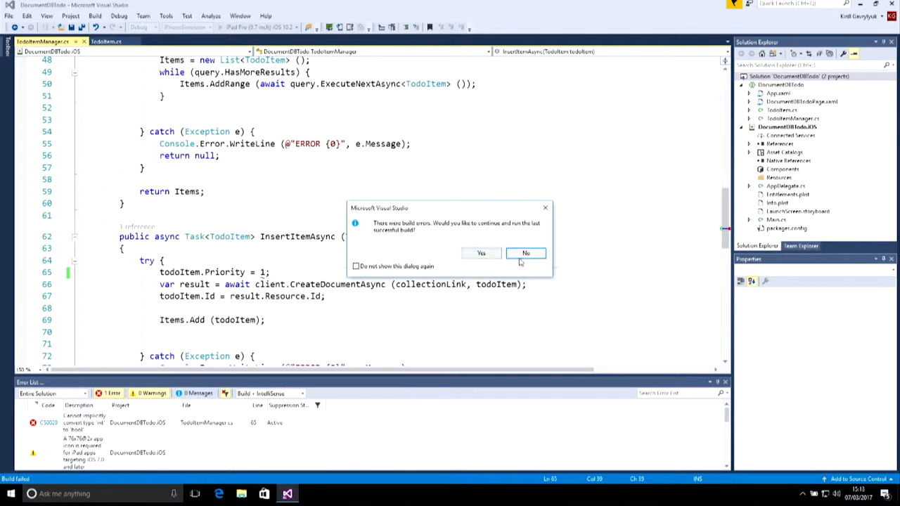
{"action": "left_click", "coordinate": [526, 254]}
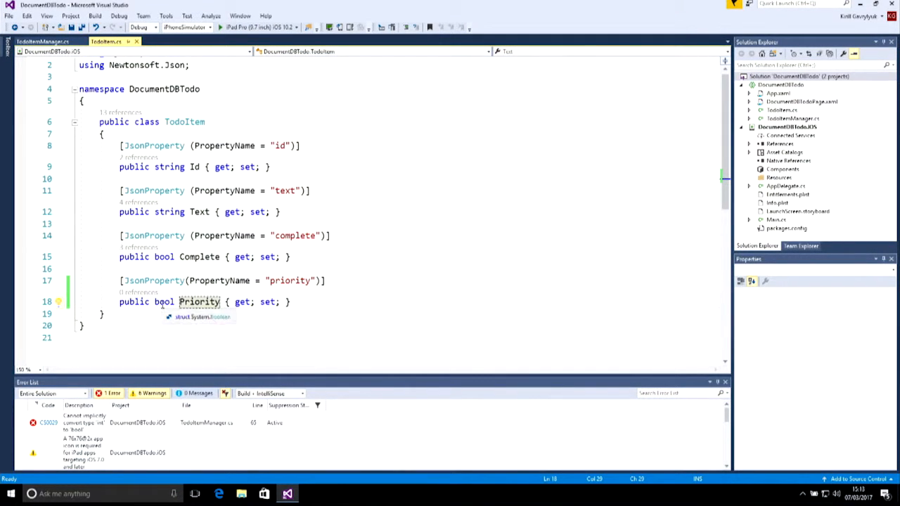
{"action": "type", "text": "int?"}
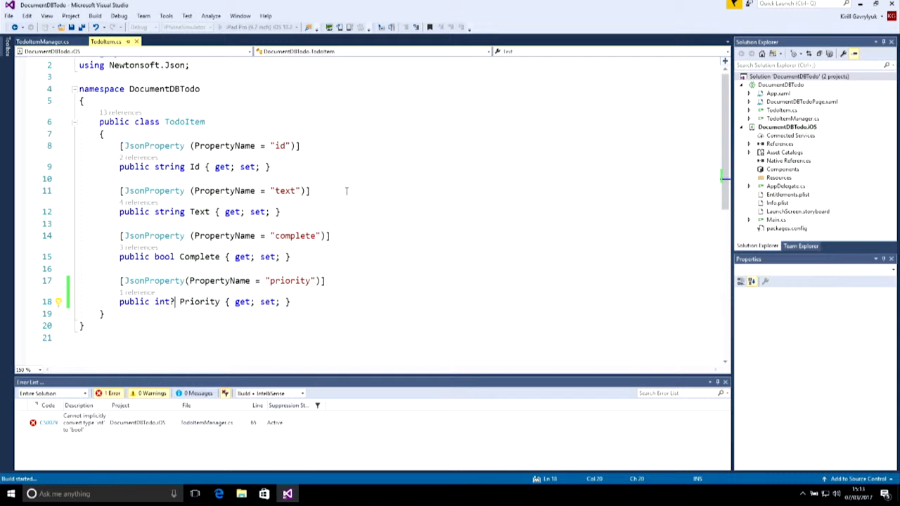
Run the corrected app and add the to-do item 'Get milk'.
{"action": "left_click", "coordinate": [220, 27]}
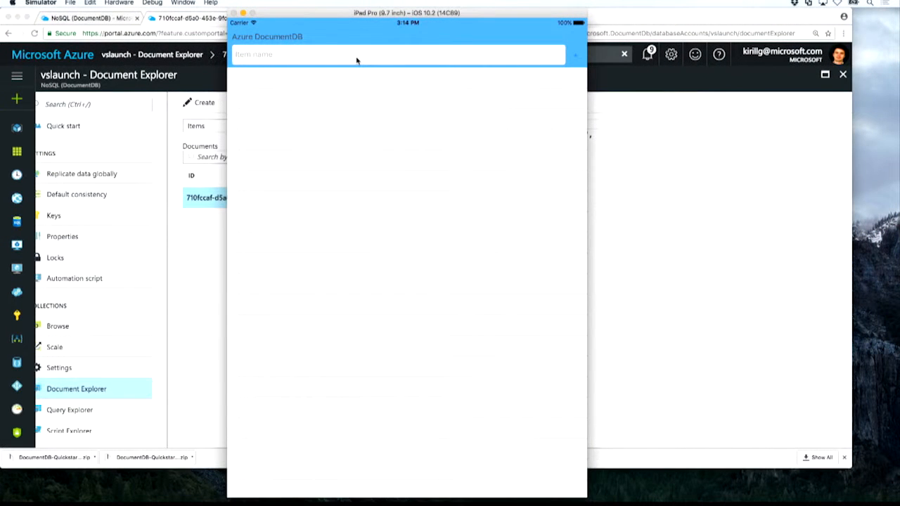
{"action": "type", "text": "Eat food"}
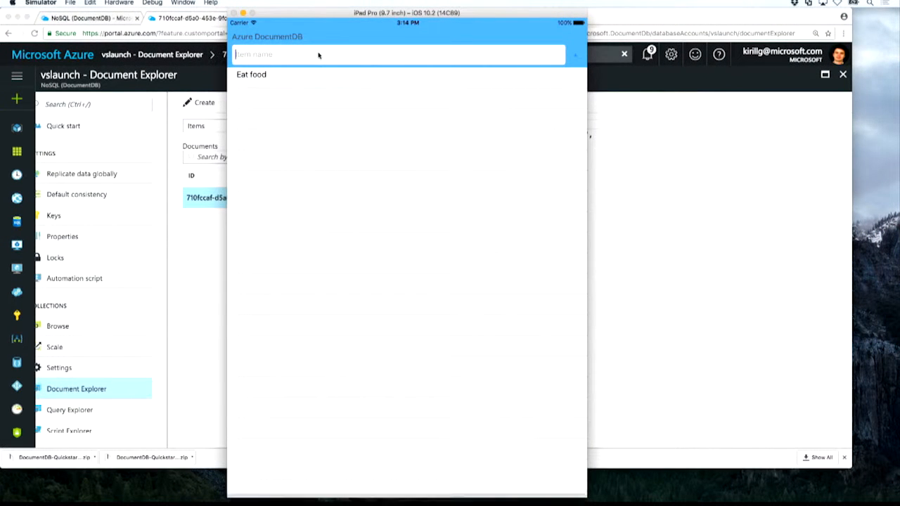
{"action": "type", "text": "Get mil"}
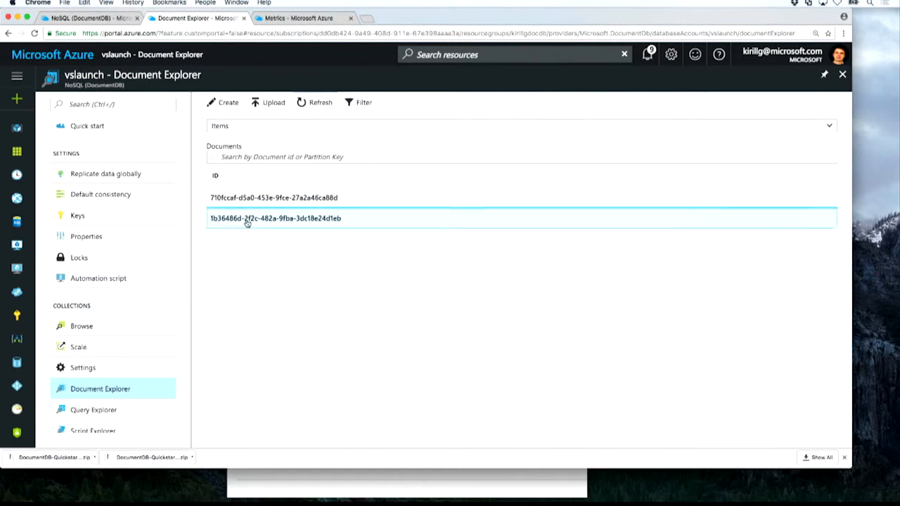
View the stored 'Get milk' document with priority 1, then open vslaunch's Scale page.
{"action": "left_click", "coordinate": [275, 218]}
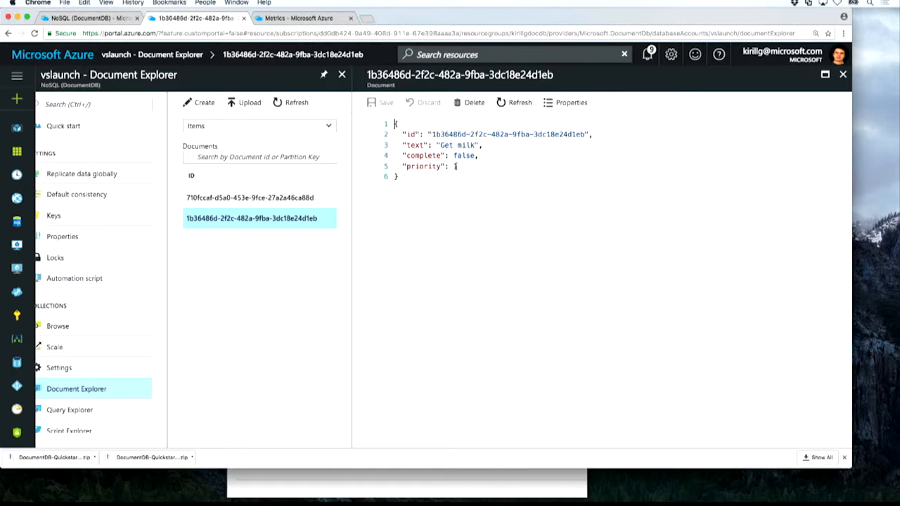
{"action": "left_click", "coordinate": [250, 197]}
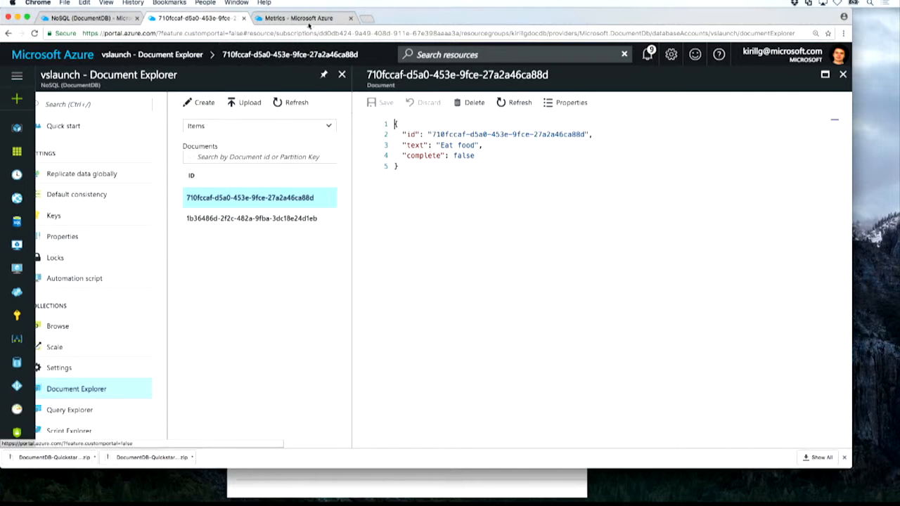
{"action": "mouse_move", "coordinate": [310, 21]}
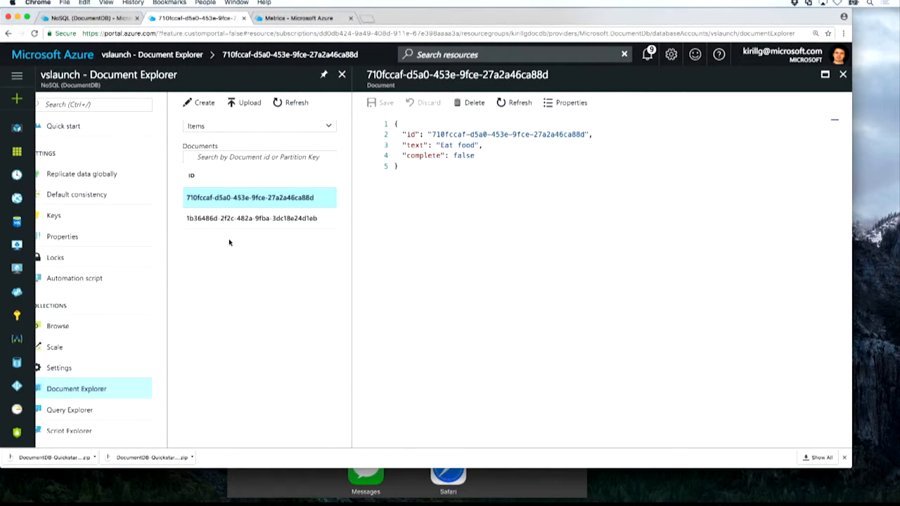
{"action": "mouse_move", "coordinate": [73, 347]}
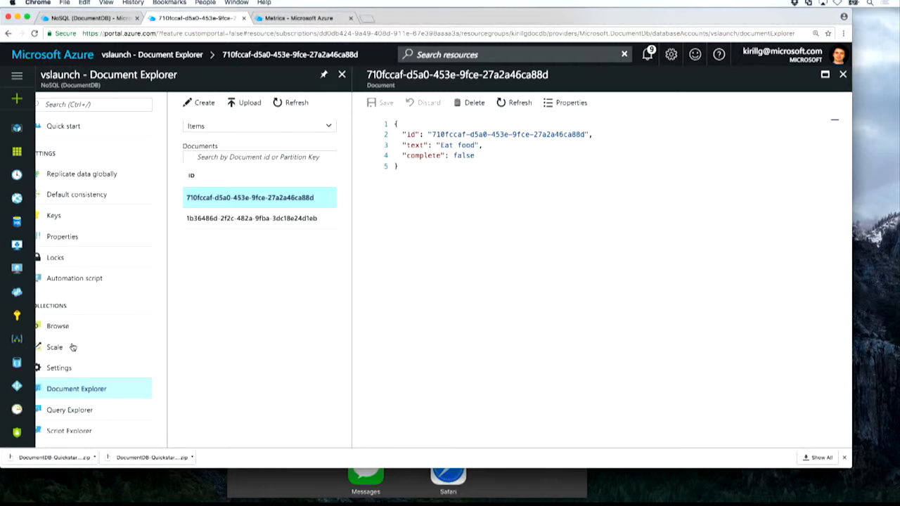
{"action": "mouse_move", "coordinate": [55, 346]}
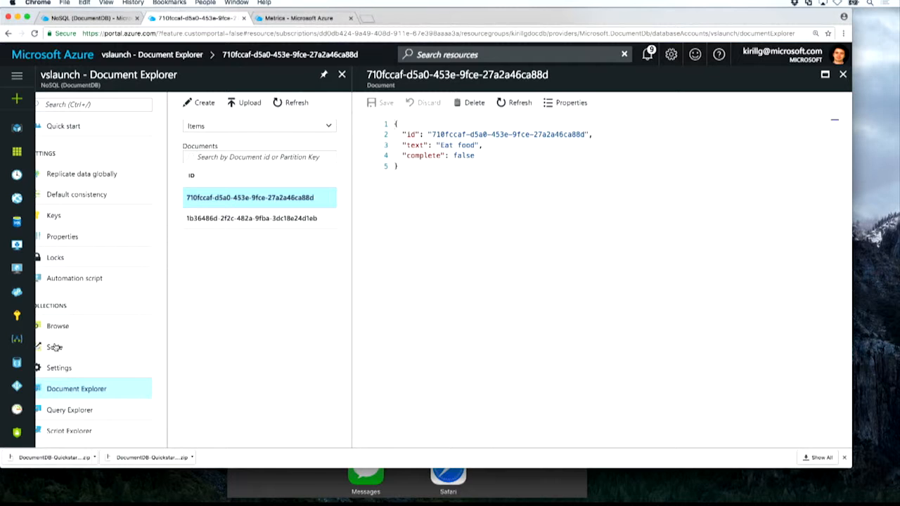
{"action": "left_click", "coordinate": [79, 346]}
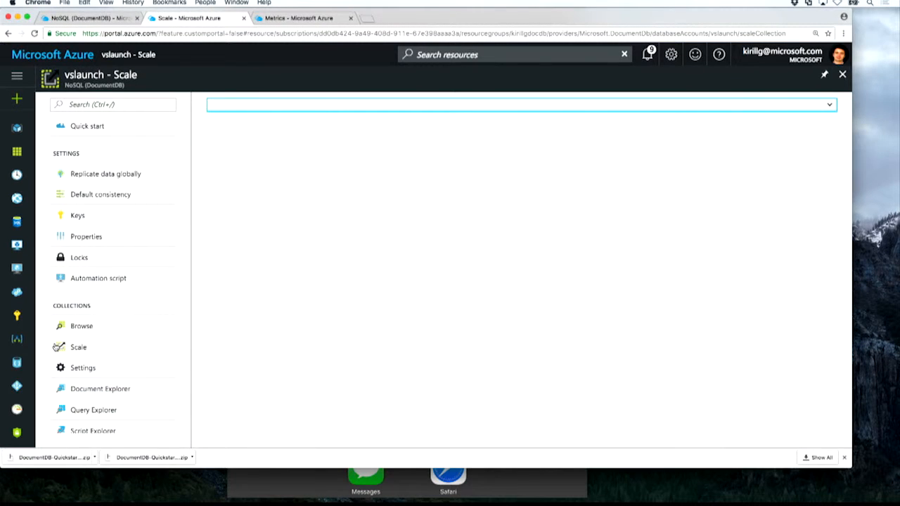
Select the Items collection showing 400 RU/s (~24 USD/month), then start a new browser tab.
{"action": "left_click", "coordinate": [79, 346]}
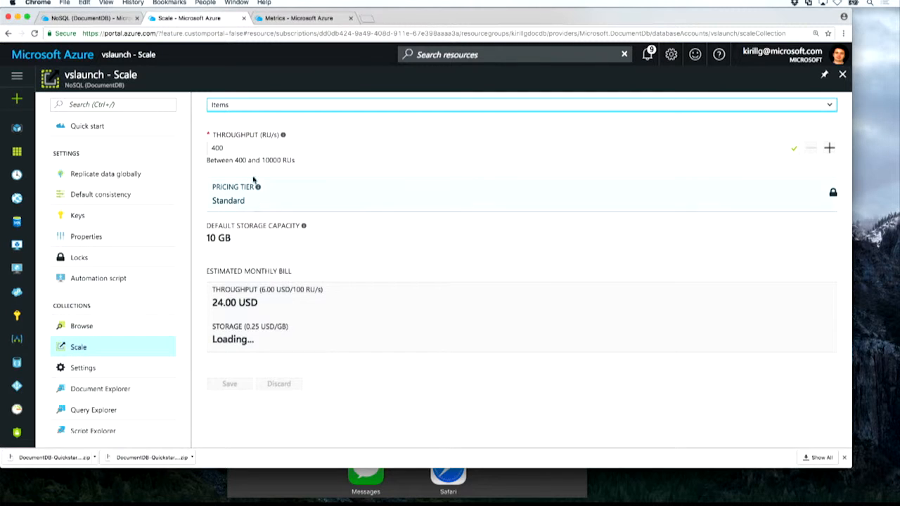
{"action": "left_click", "coordinate": [274, 147]}
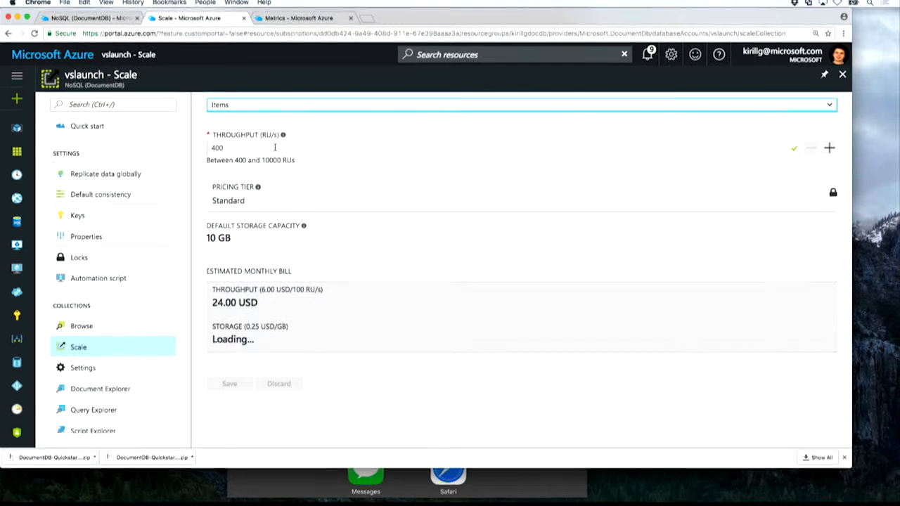
{"action": "left_click", "coordinate": [273, 148]}
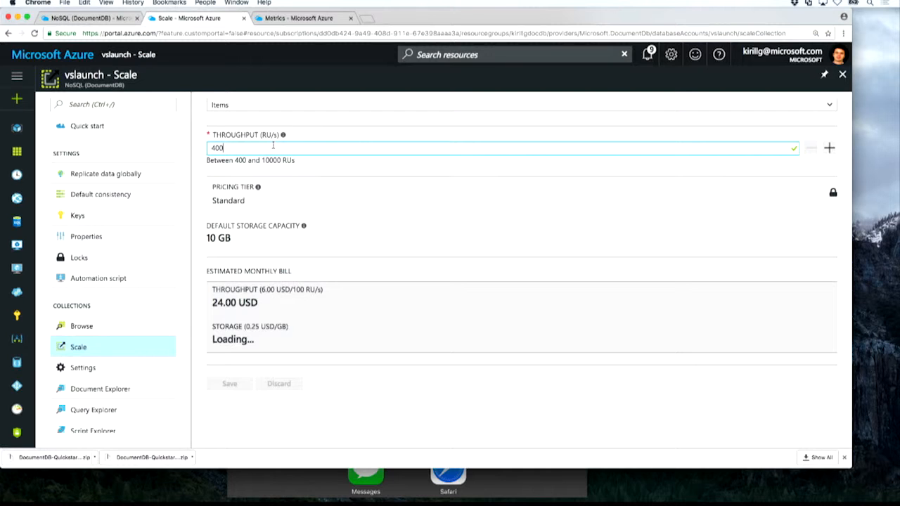
{"action": "left_click", "coordinate": [471, 17]}
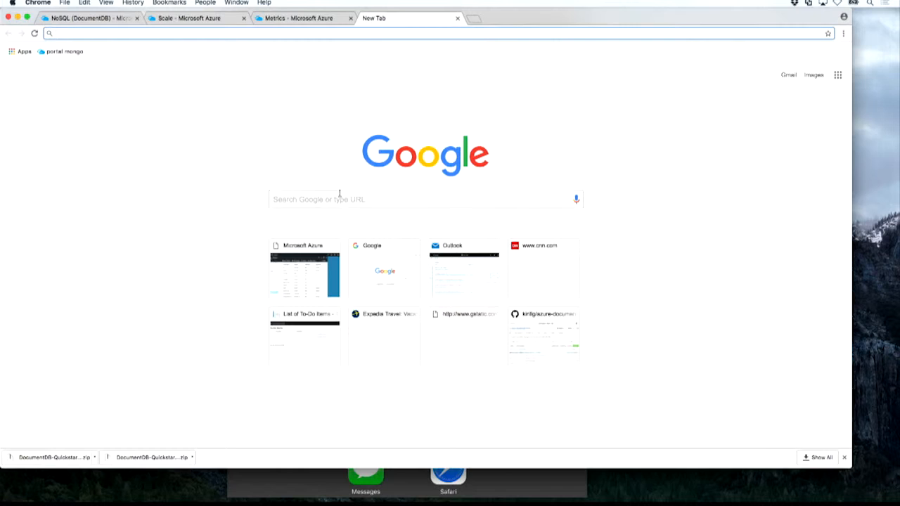
Search Google for 'documentdb' and land on Azure's DocumentDB NoSQL service page.
{"action": "type", "text": "documentdb"}
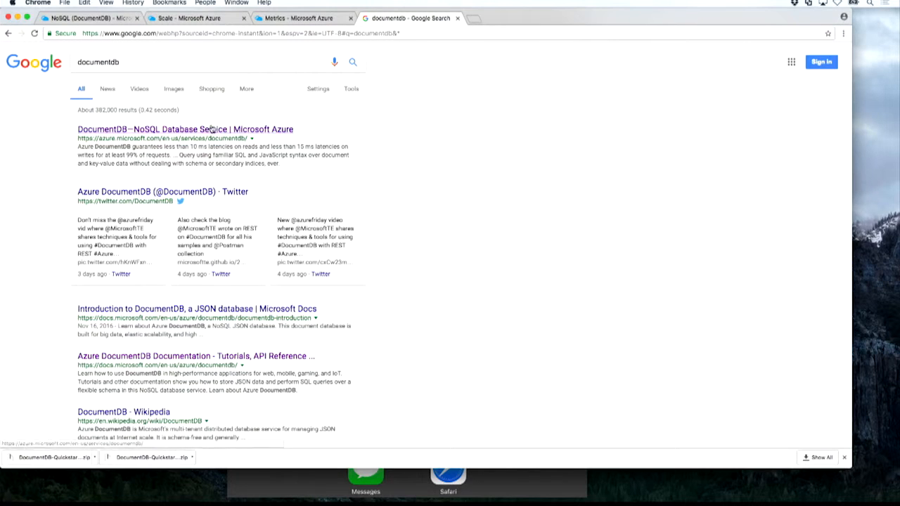
{"action": "left_click", "coordinate": [186, 129]}
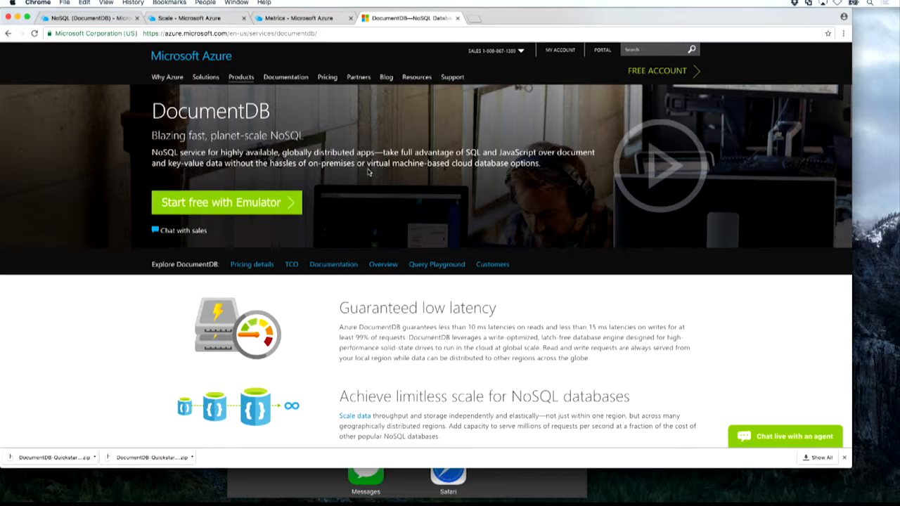
{"action": "left_click", "coordinate": [196, 17]}
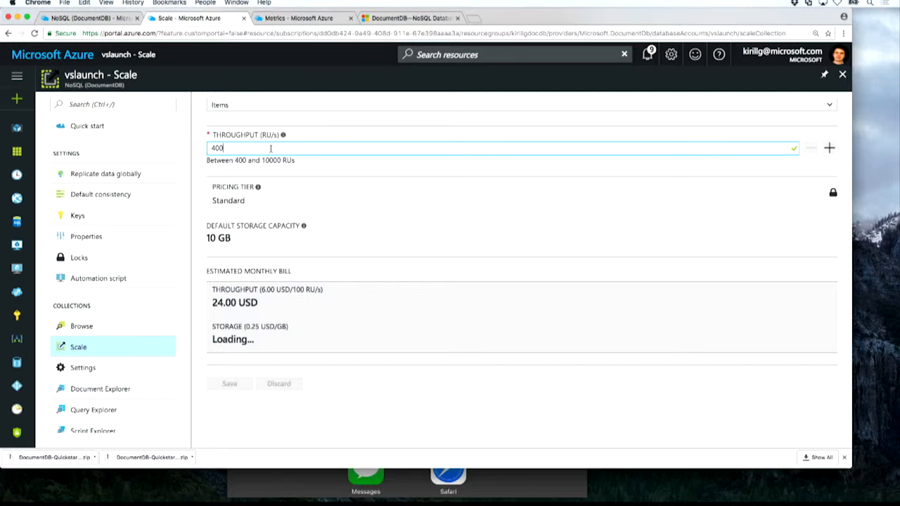
Return to the contosomini Metrics tab after reading the DocumentDB product page.
{"action": "left_click", "coordinate": [295, 17]}
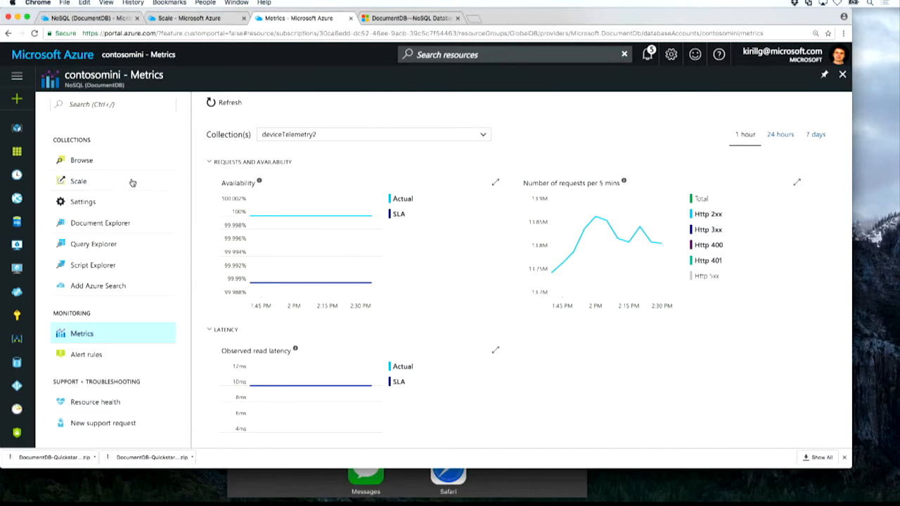
View contosomini's Scale settings and choose a collection from its dropdown.
{"action": "left_click", "coordinate": [78, 180]}
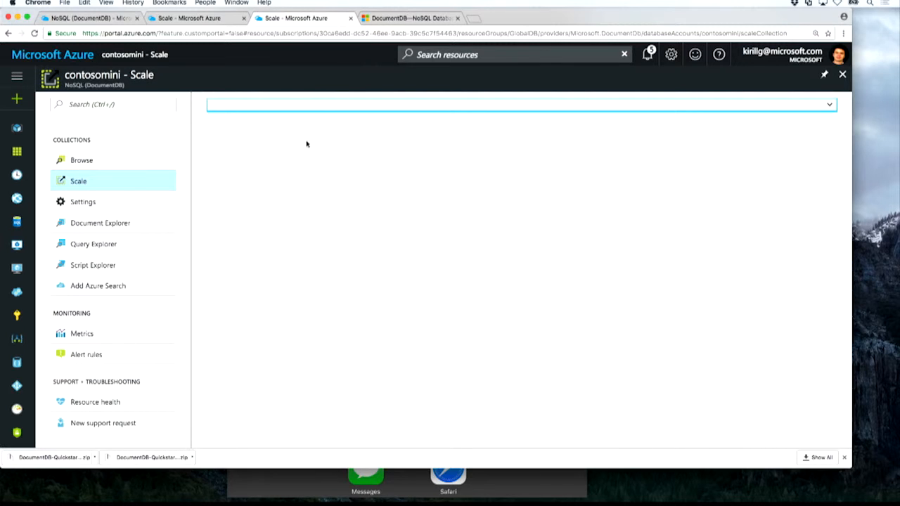
{"action": "left_click", "coordinate": [520, 104]}
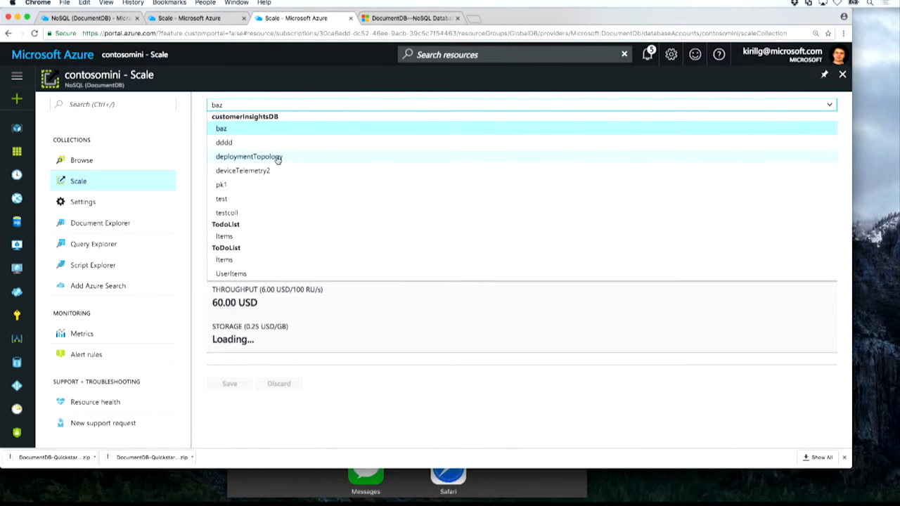
{"action": "left_click", "coordinate": [241, 170]}
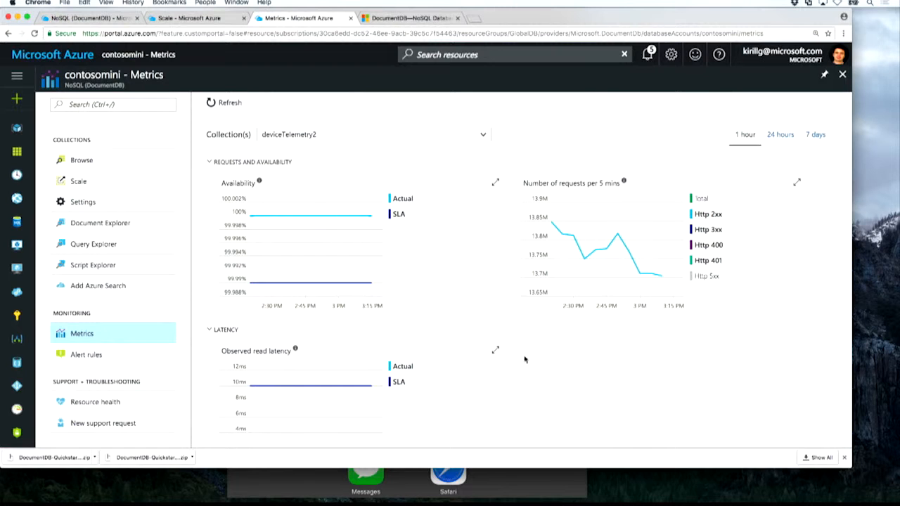
{"action": "scroll", "scroll_direction": "down", "scroll_amount": 3}
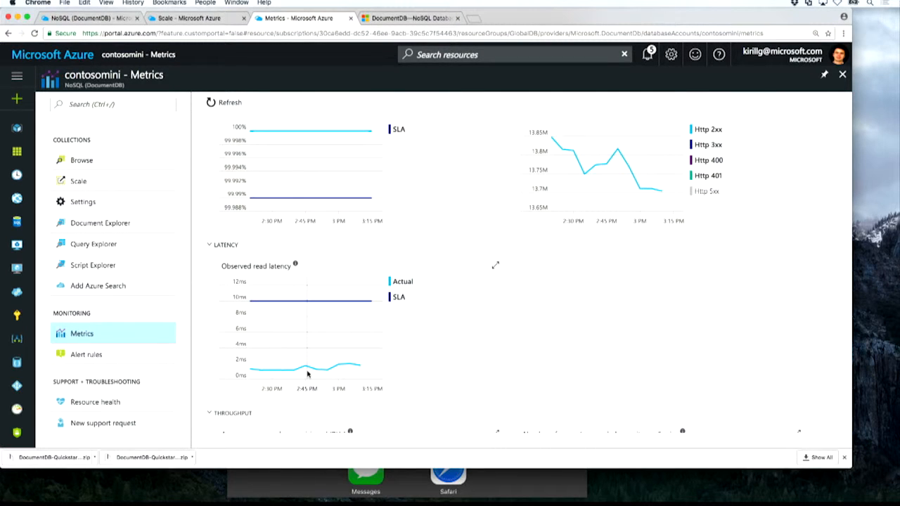
{"action": "mouse_move", "coordinate": [653, 225]}
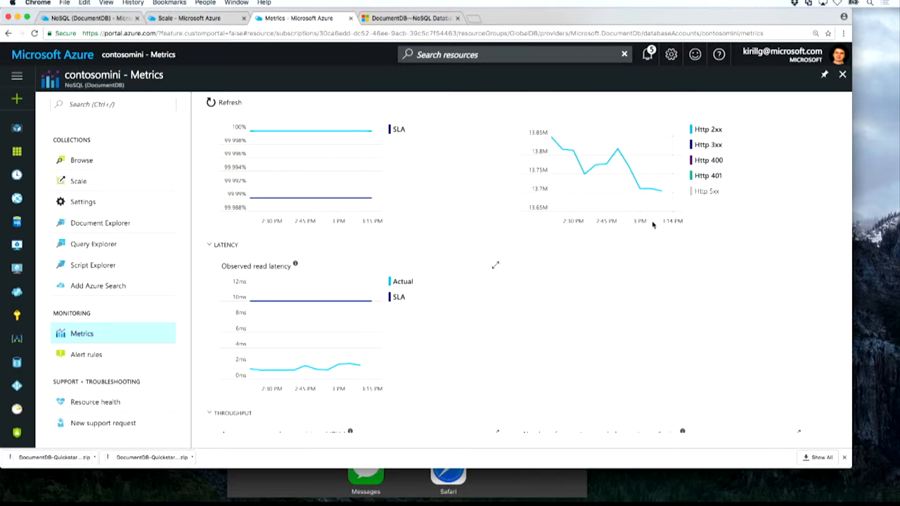
{"action": "mouse_move", "coordinate": [588, 263]}
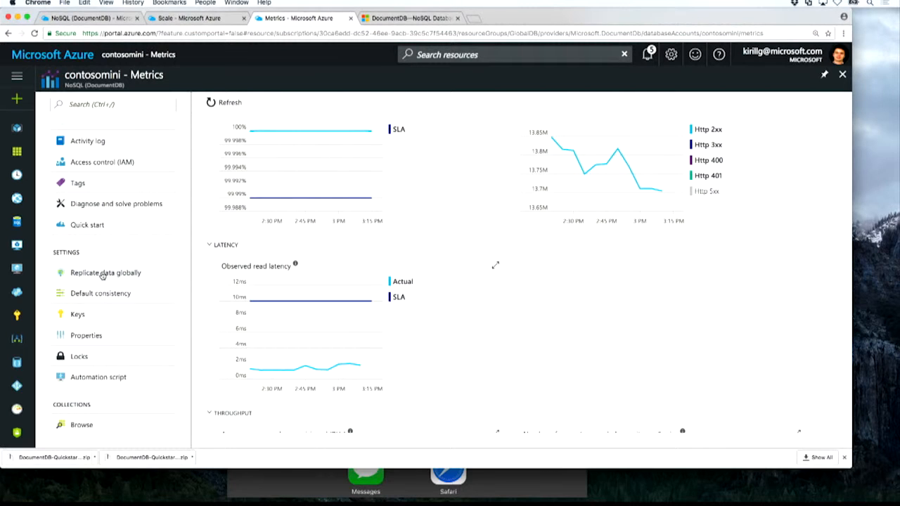
Go to contosomini's Replicate data globally settings page.
{"action": "left_click", "coordinate": [104, 273]}
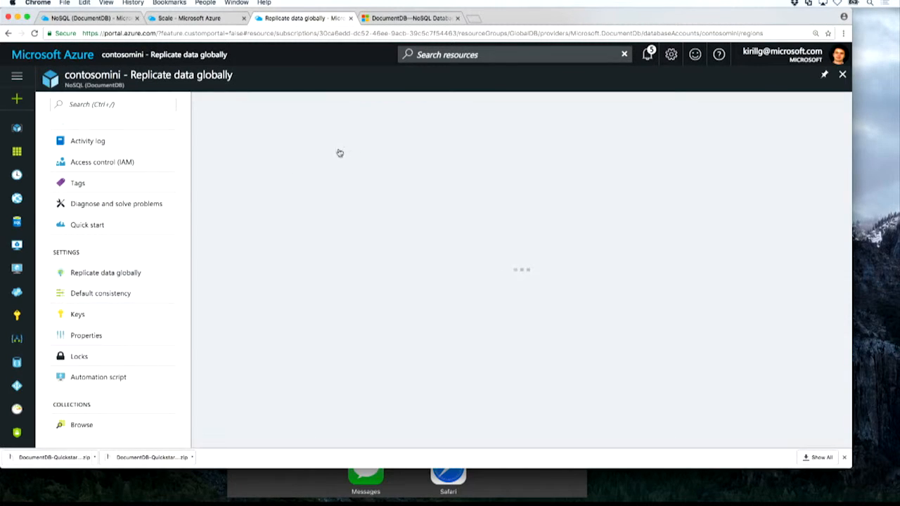
{"action": "left_click", "coordinate": [106, 273]}
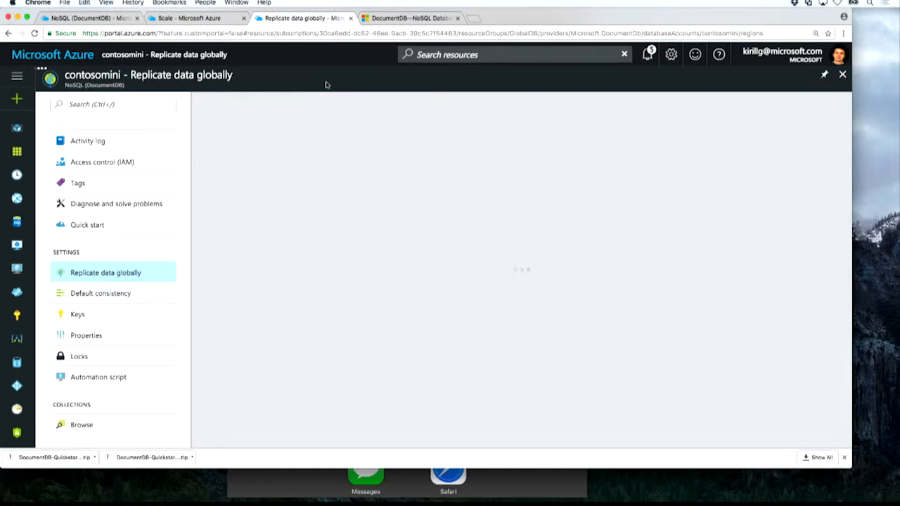